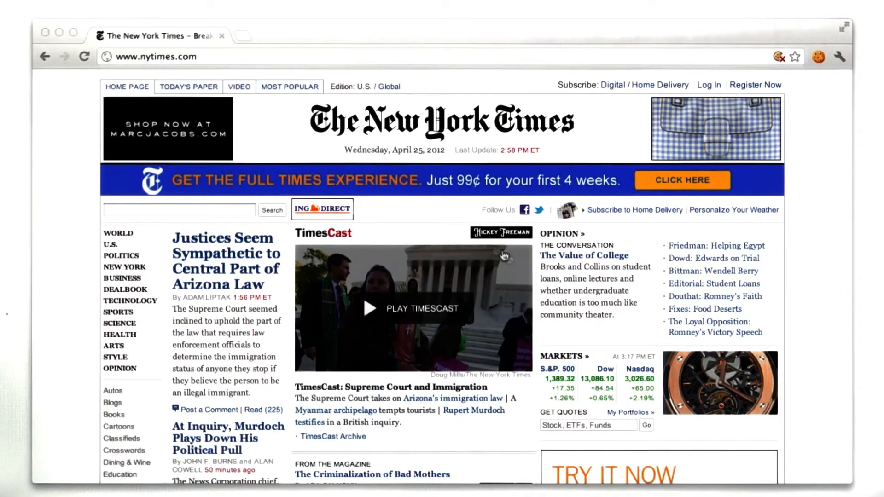
Scroll to the nytimes.com footer, follow the RSS link, and choose 'NYTimes.com Home Page (Global Edition)'
{"action": "scroll", "scroll_direction": "down", "scroll_amount": 3}
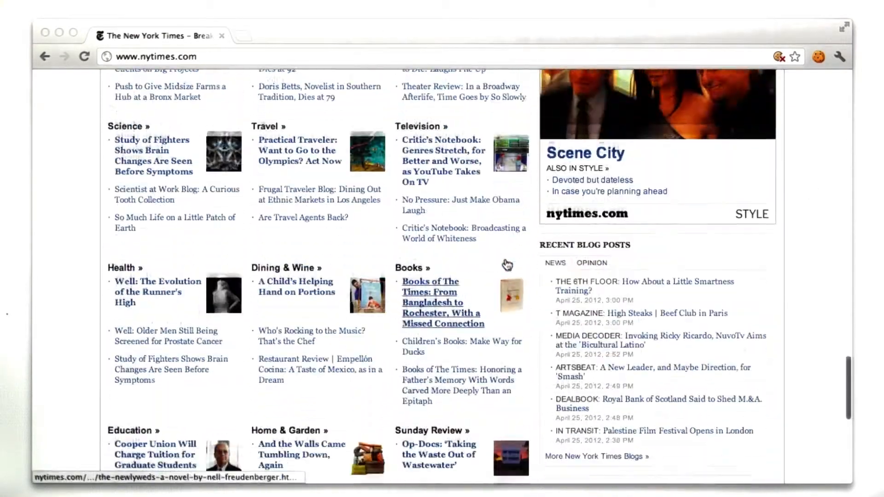
{"action": "scroll", "scroll_direction": "down", "scroll_amount": 3}
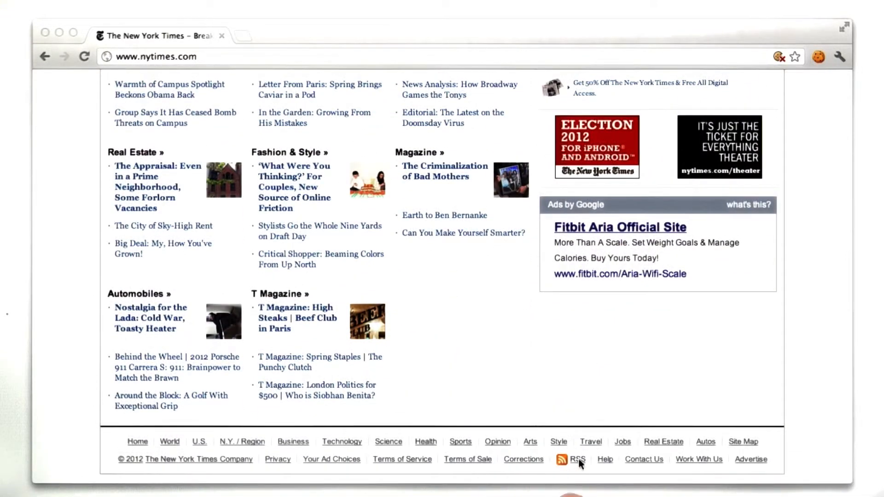
{"action": "left_click", "coordinate": [578, 459]}
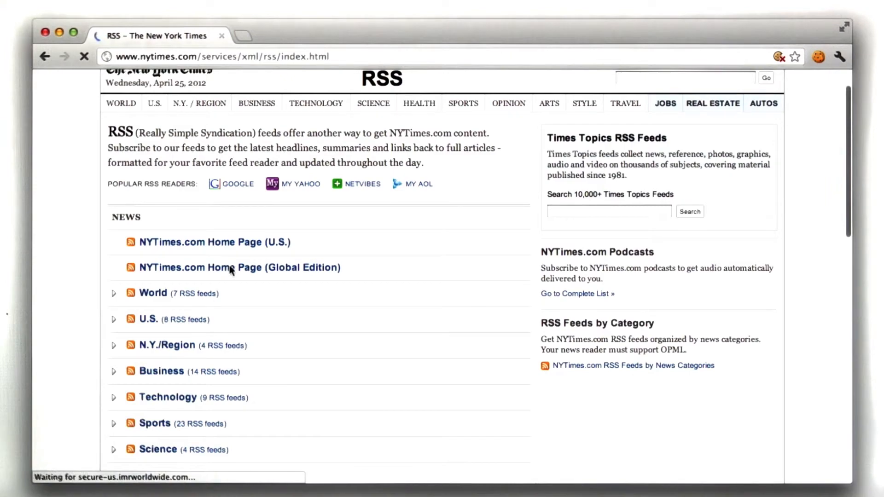
{"action": "left_click", "coordinate": [240, 267]}
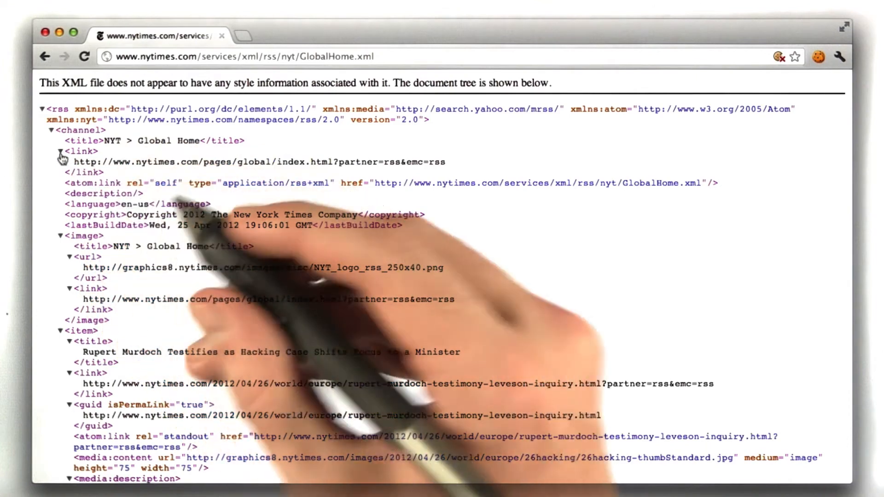
Collapse the channel's <link> element in the GlobalHome.xml tree
{"action": "left_click", "coordinate": [60, 152]}
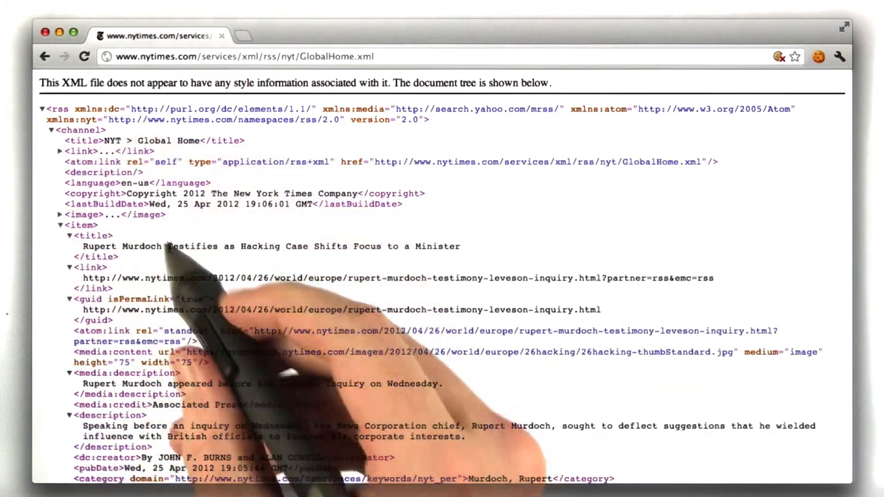